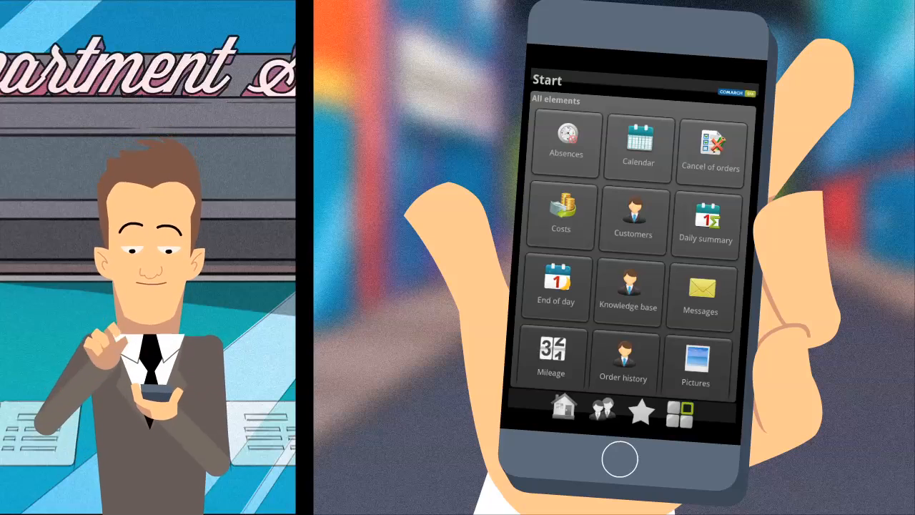
Open the visit's Distribution task and browse its product items
left_click(632, 218)
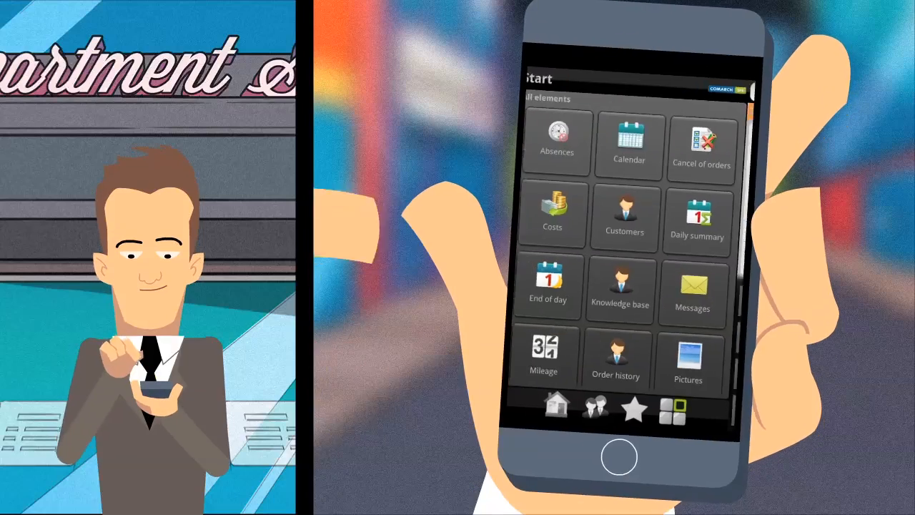
left_click(627, 136)
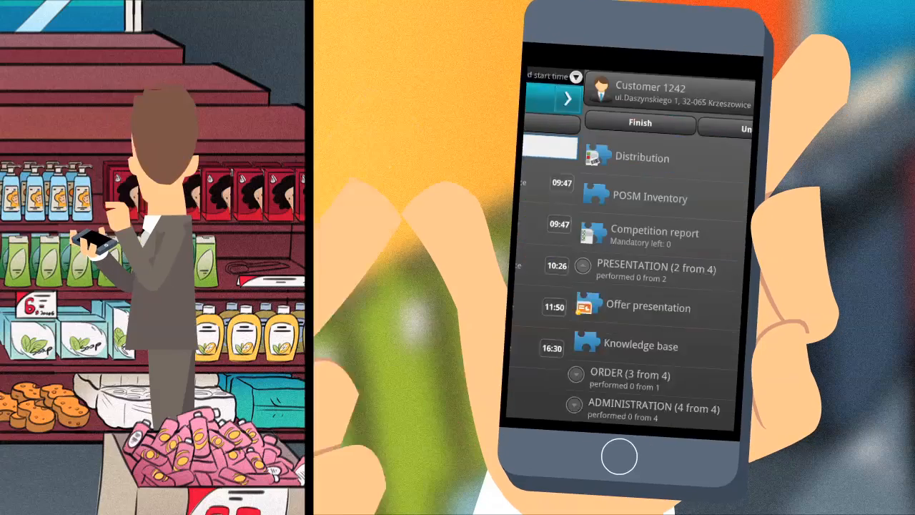
left_click(648, 198)
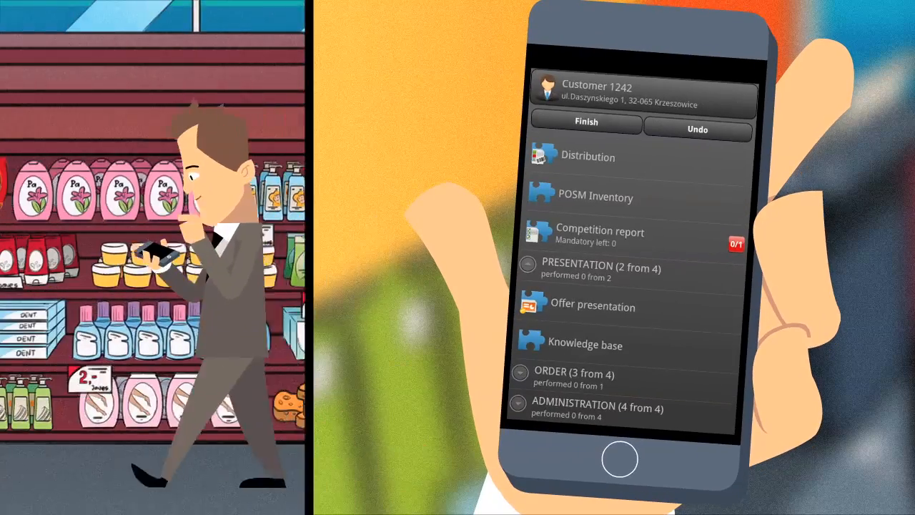
left_click(600, 232)
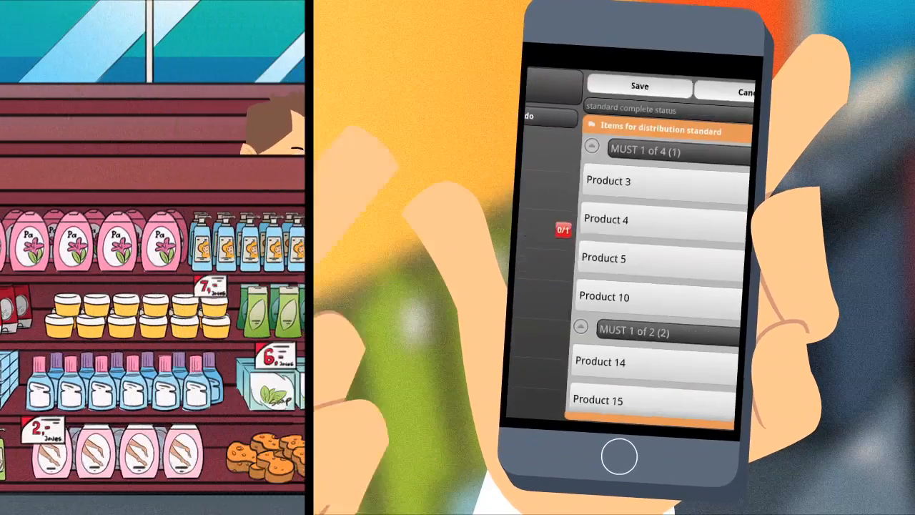
Fill in the Supplier 1 order: e-mail realization, credit payment, invoice, payment date 14
left_click(641, 86)
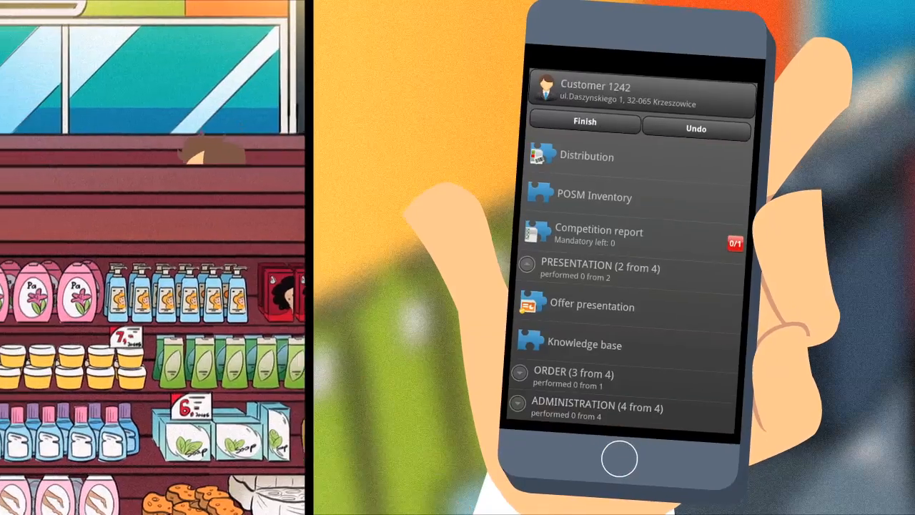
left_click(589, 344)
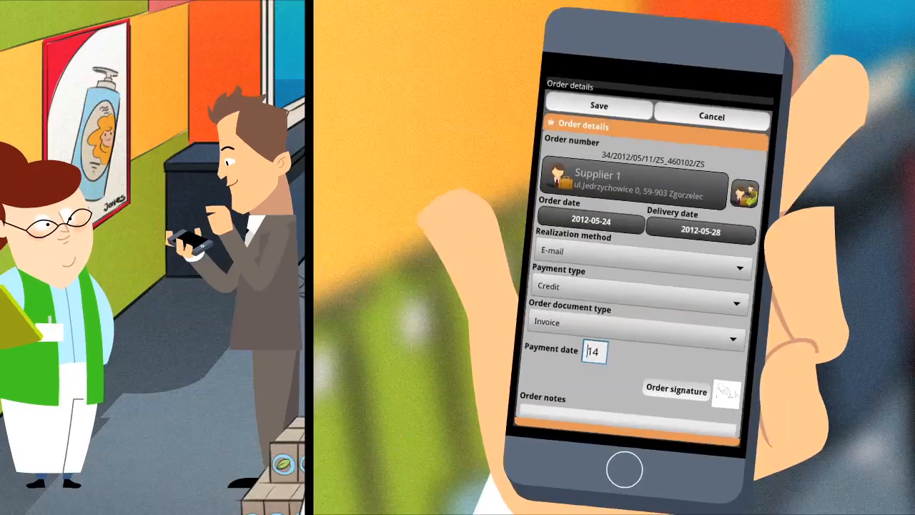
left_click(598, 106)
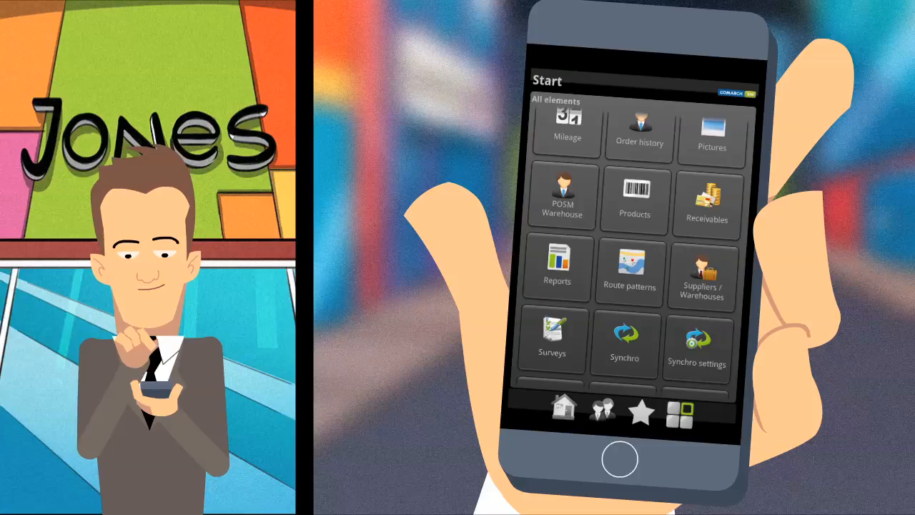
Open Reports and view the sales report by assortment with per-brand totals
left_click(556, 268)
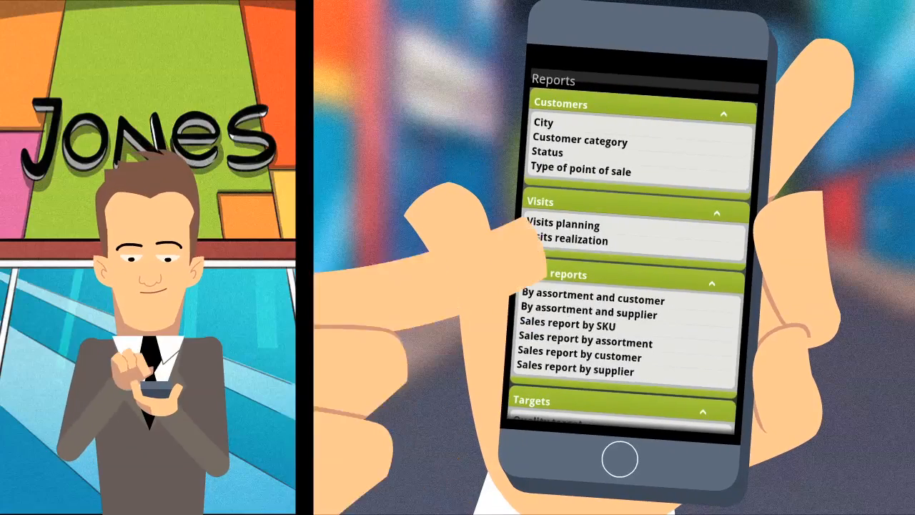
left_click(585, 342)
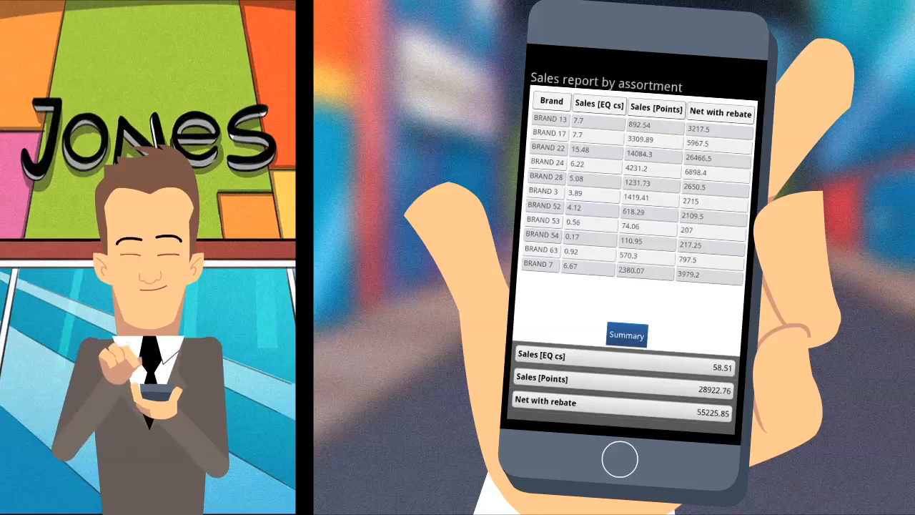